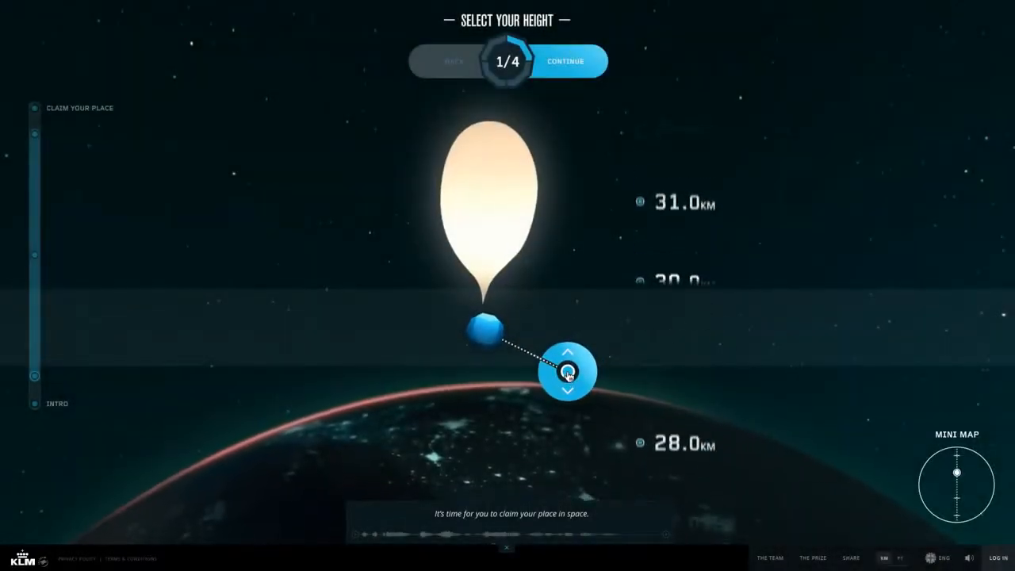
Confirm the launch height, the drift spot on the grid, and the place in space at 16 km
left_click(565, 60)
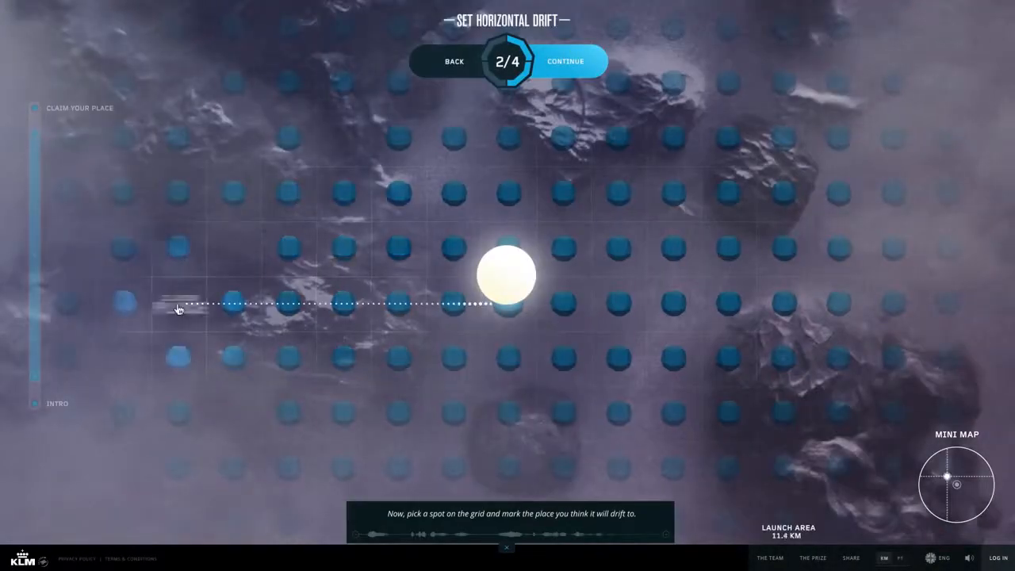
left_click(565, 60)
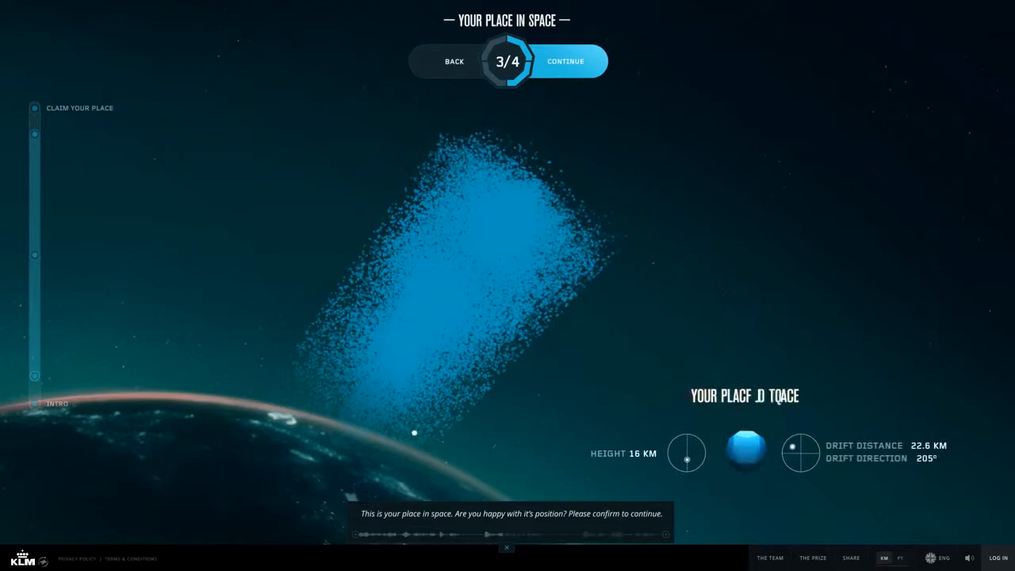
left_click(565, 60)
type("Awesome, help me get this spaceflight!!")
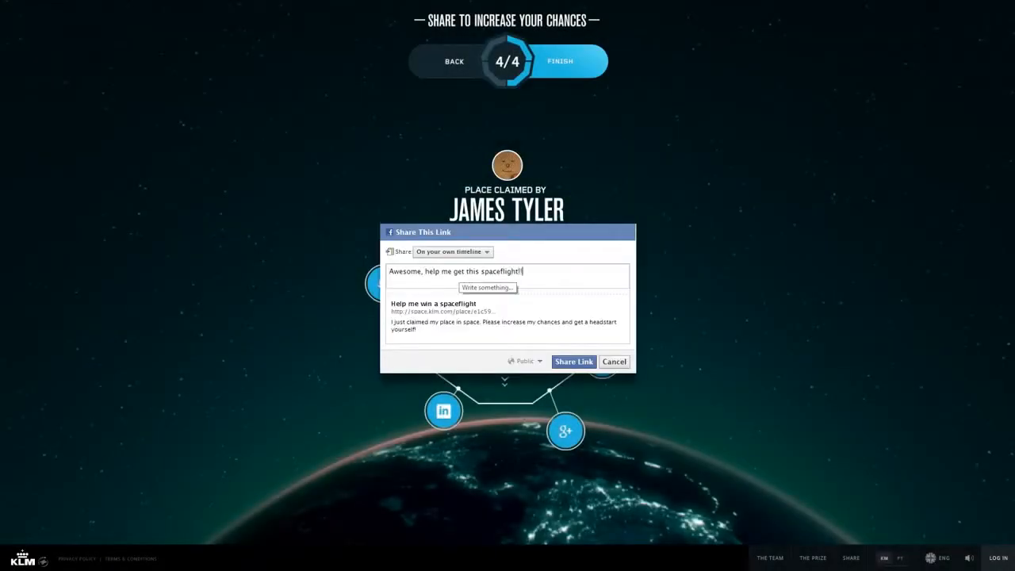
Post the Facebook share message asking friends to help win the spaceflight
left_click(574, 362)
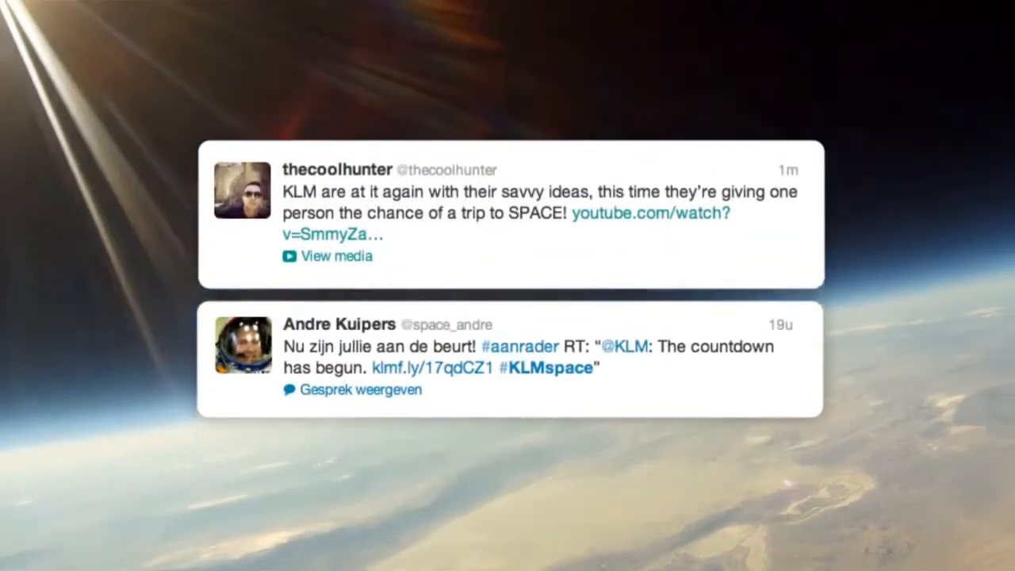
scroll("down", 3)
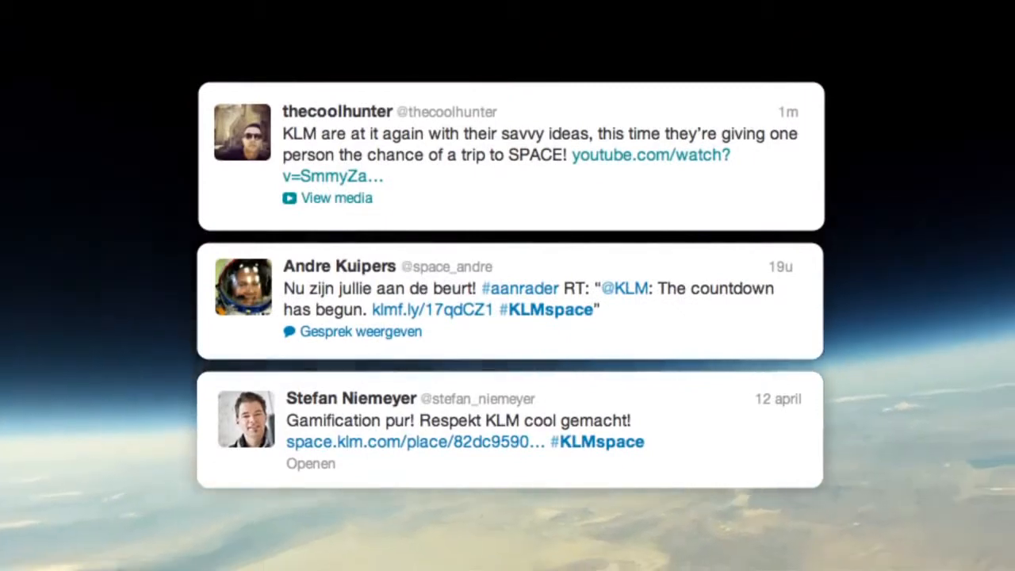